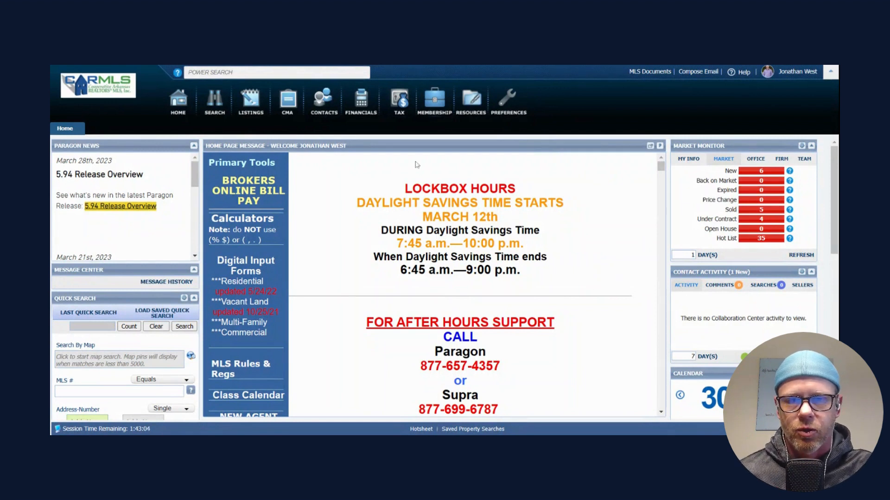
mouse_move(395, 252)
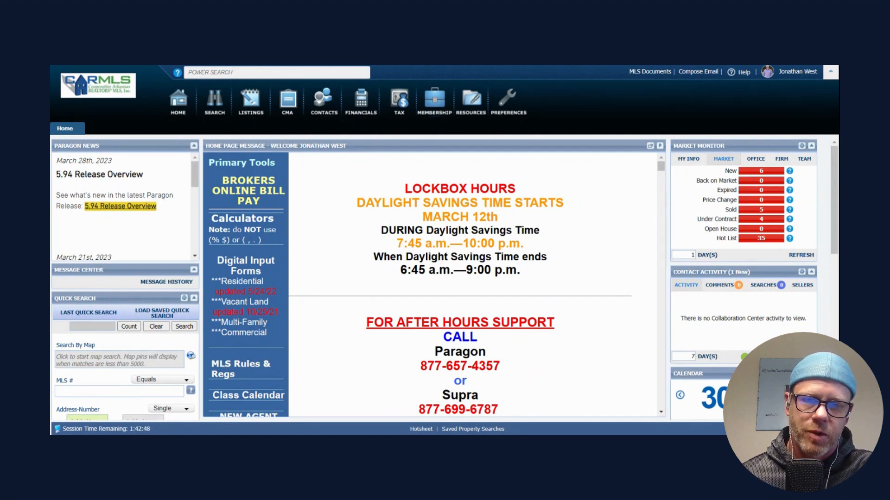
mouse_move(475, 319)
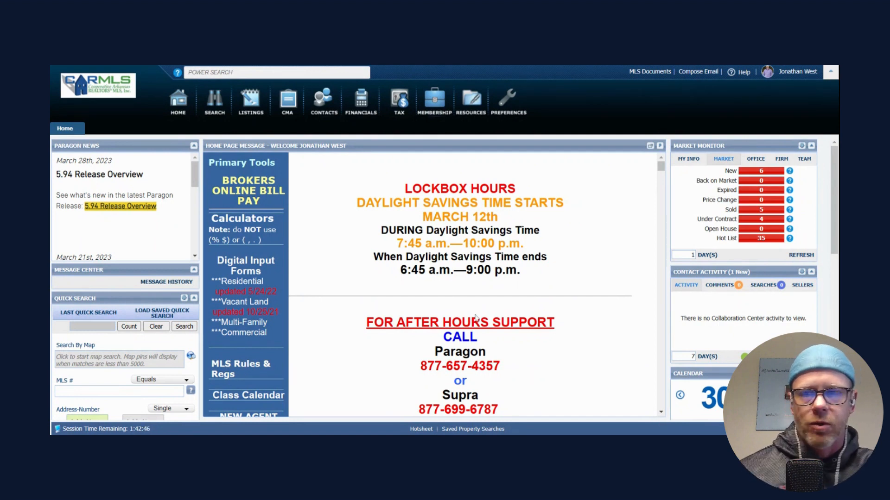
mouse_move(501, 371)
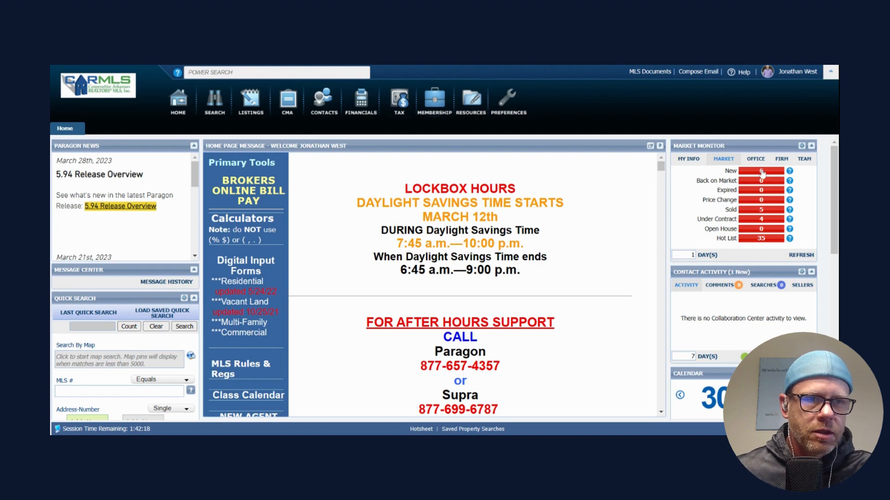
click(766, 171)
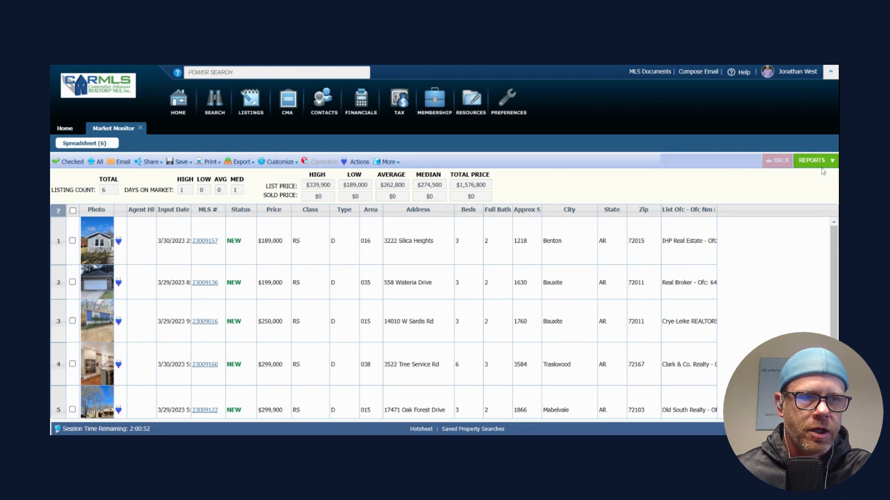
click(812, 160)
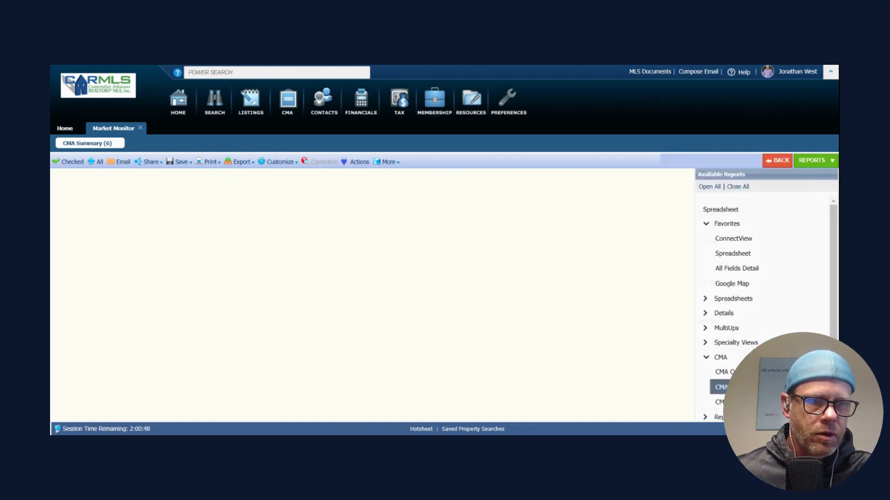
click(721, 387)
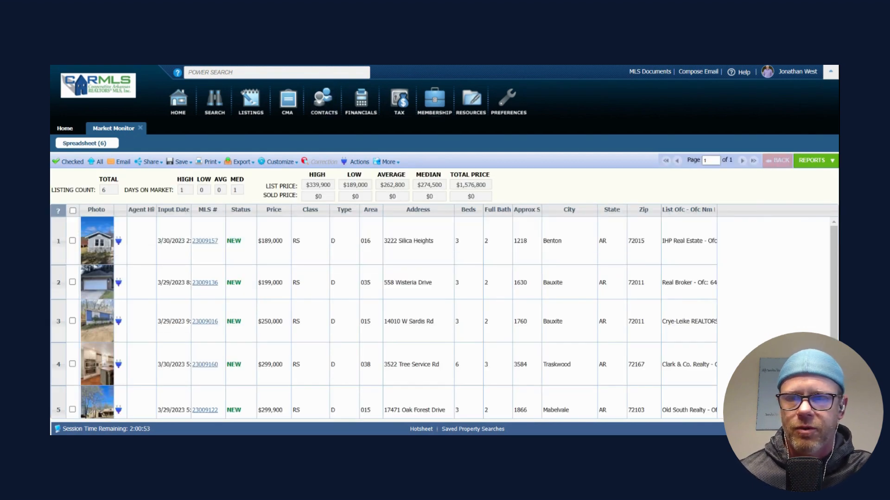
scroll(down, 3)
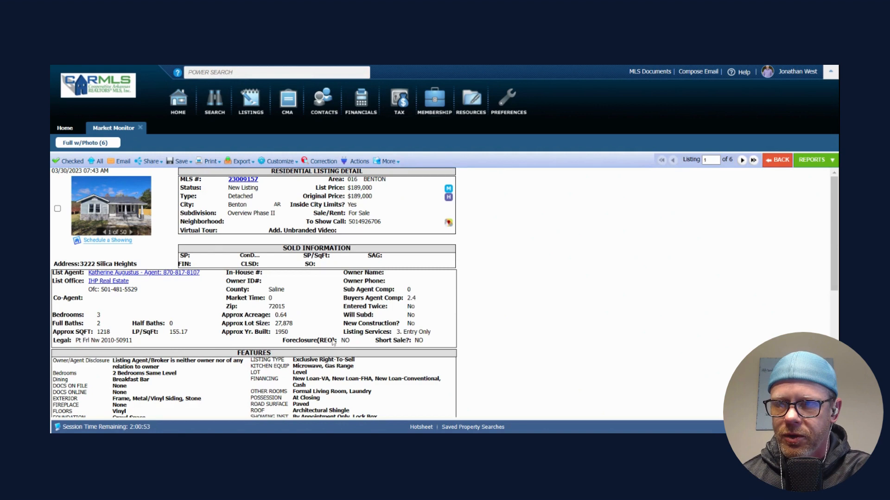
mouse_move(497, 331)
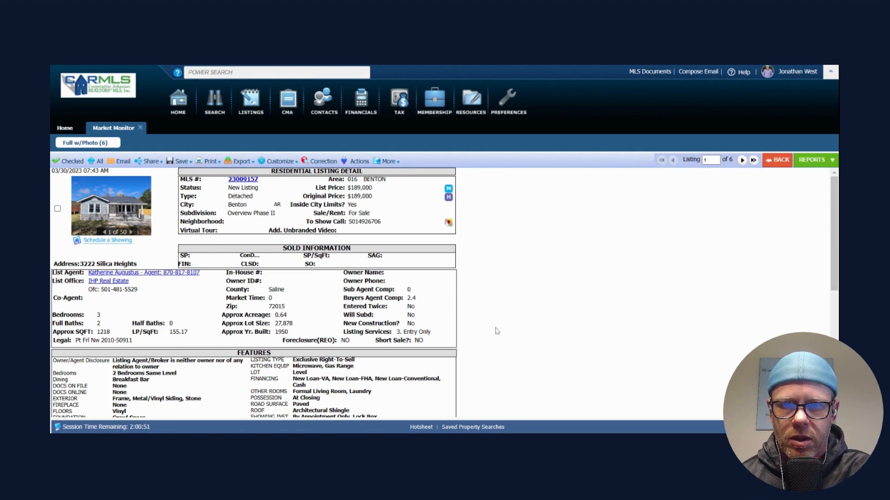
mouse_move(321, 389)
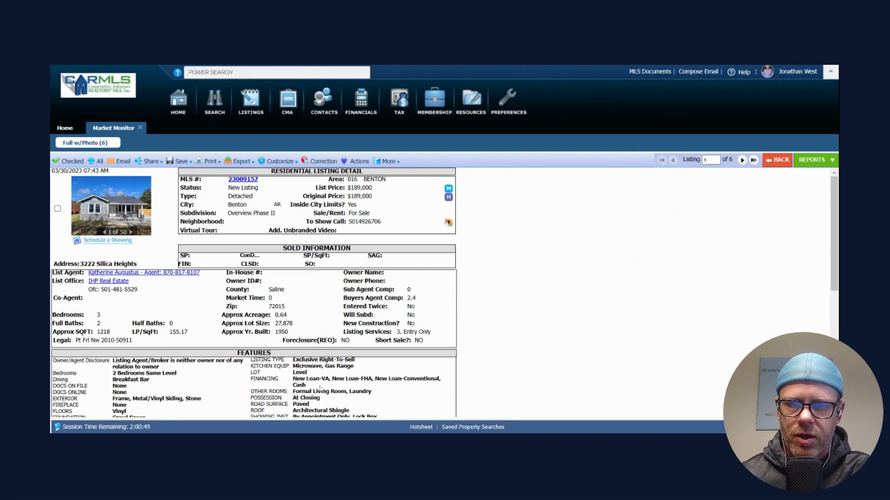
mouse_move(448, 386)
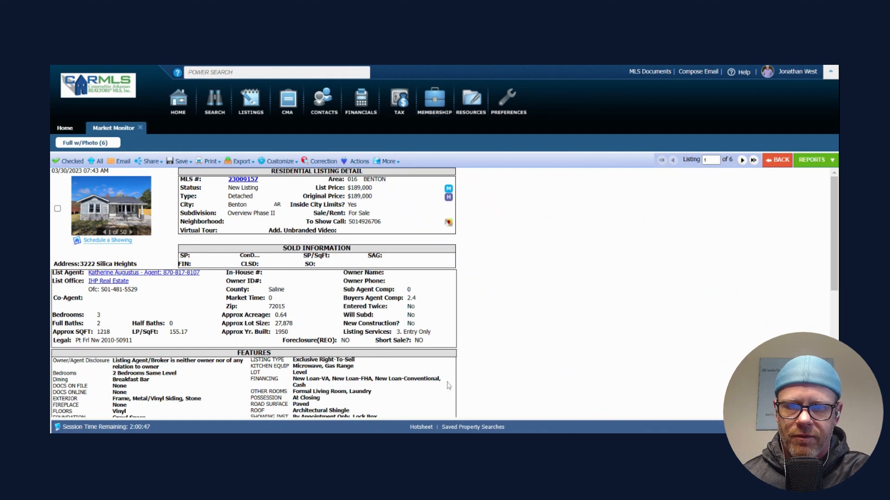
scroll(down, 3)
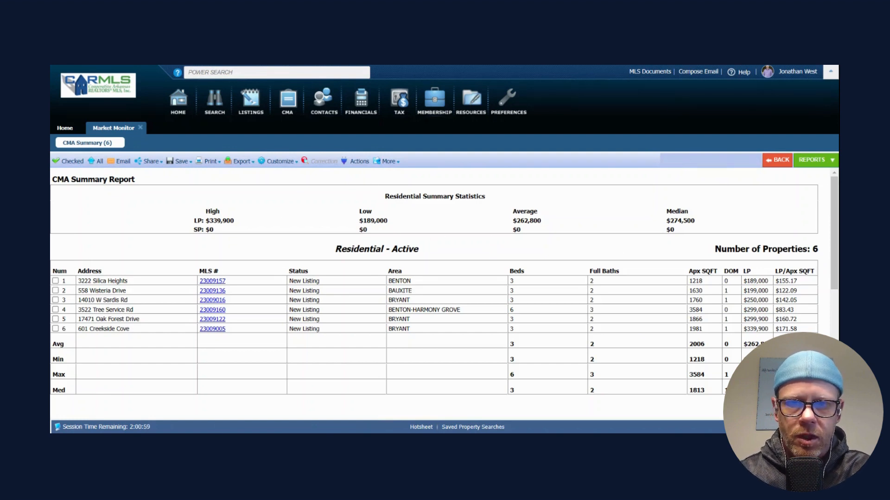
mouse_move(746, 169)
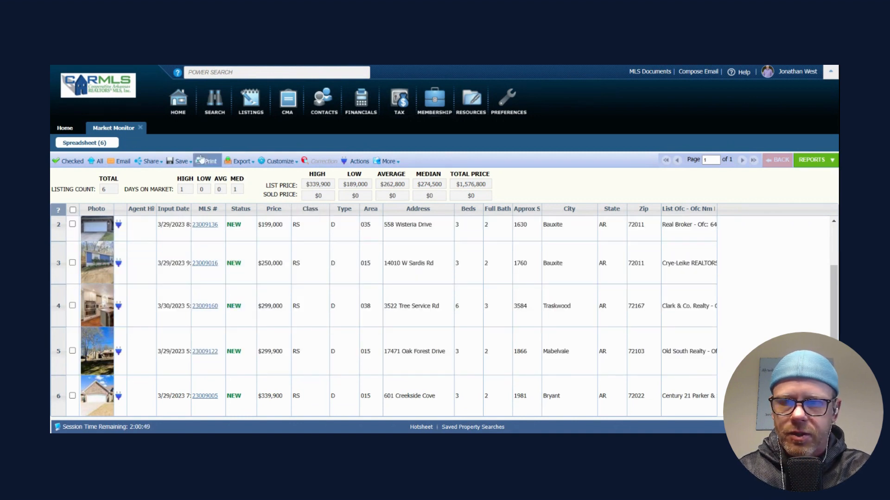
Return the six new listings to spreadsheet view, then close them to reach home
click(150, 161)
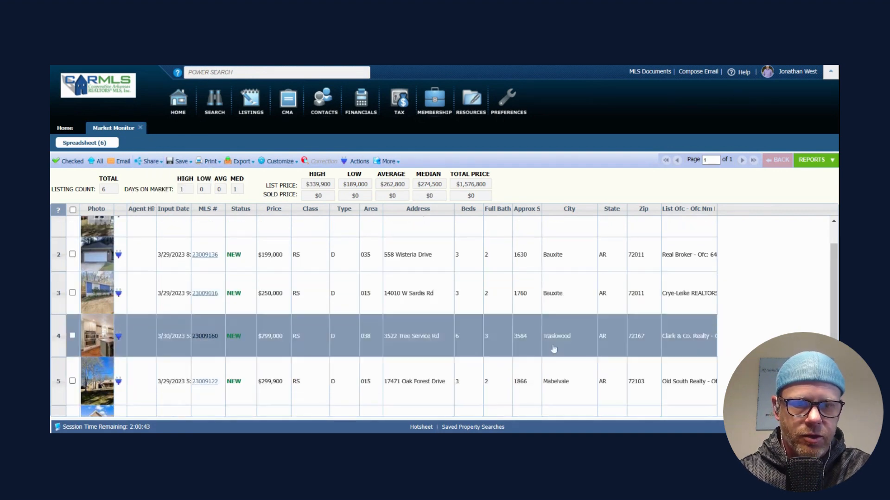
scroll(down, 3)
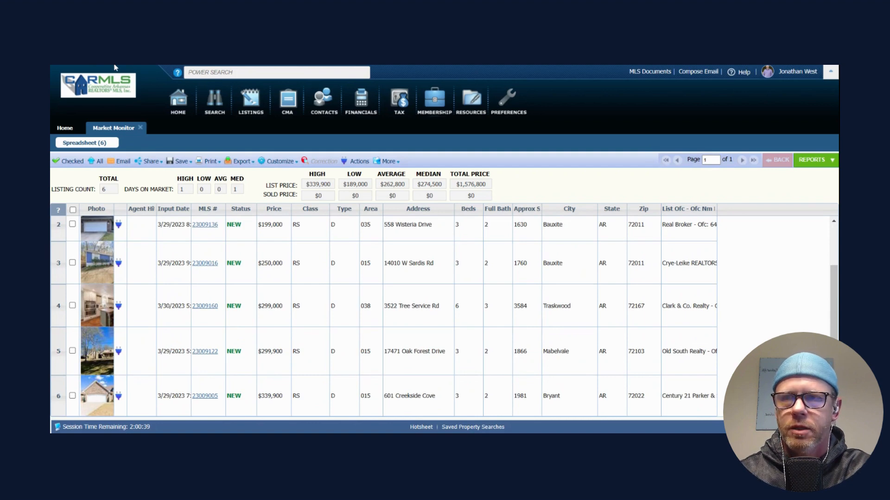
click(64, 128)
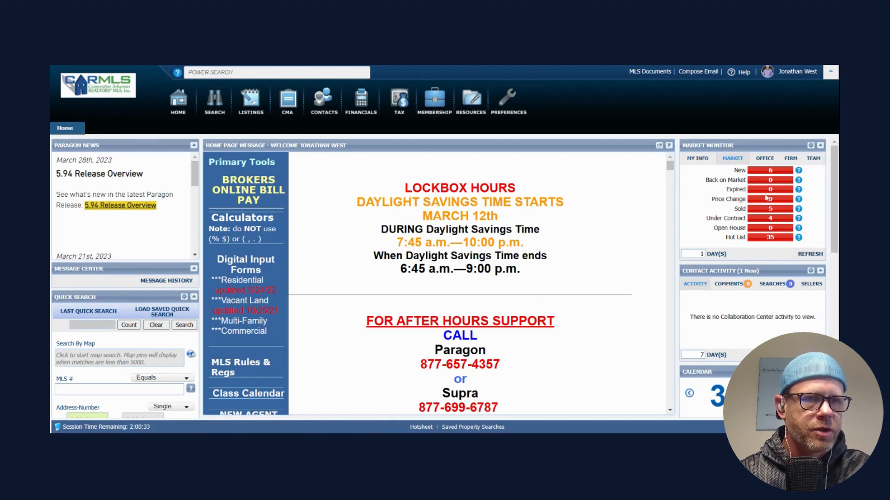
click(769, 208)
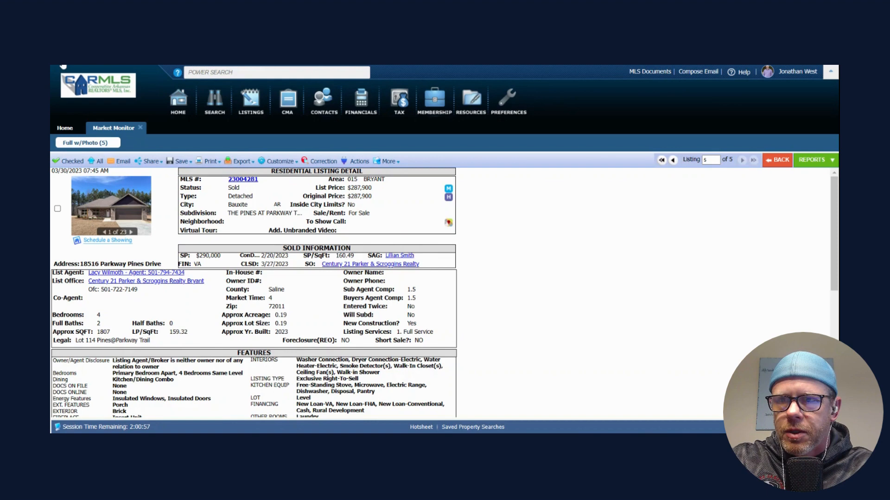
click(64, 128)
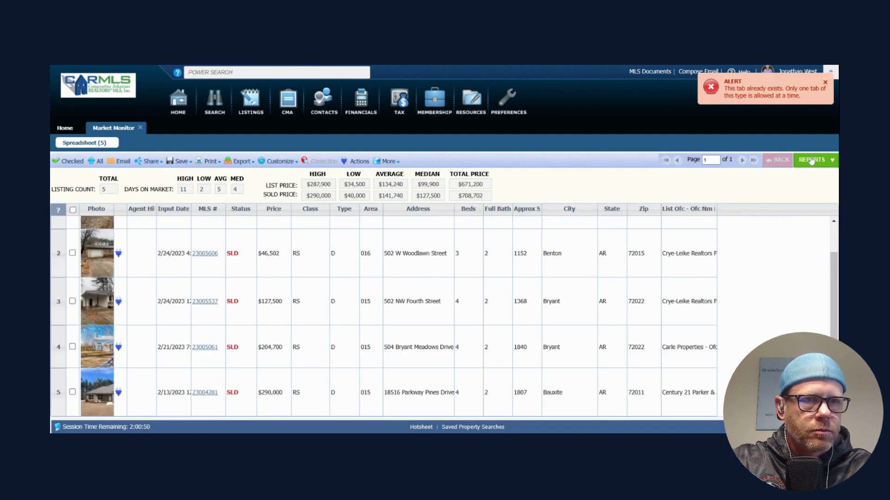
click(812, 159)
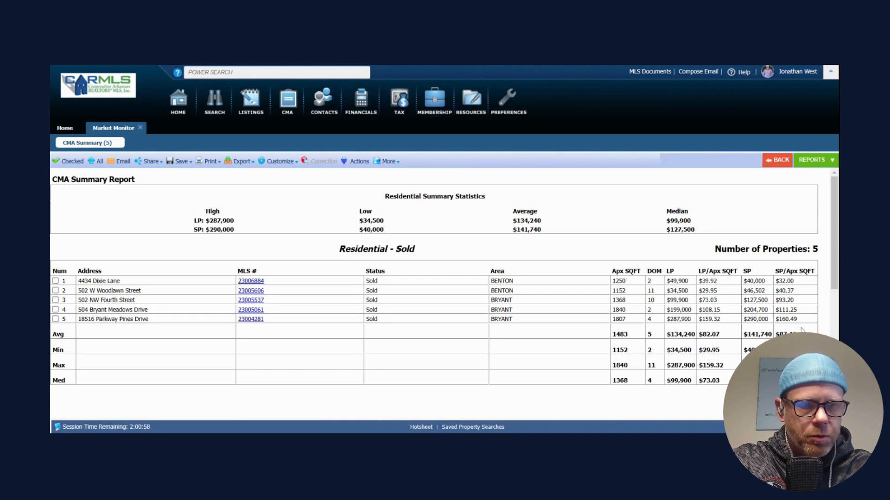
mouse_move(814, 321)
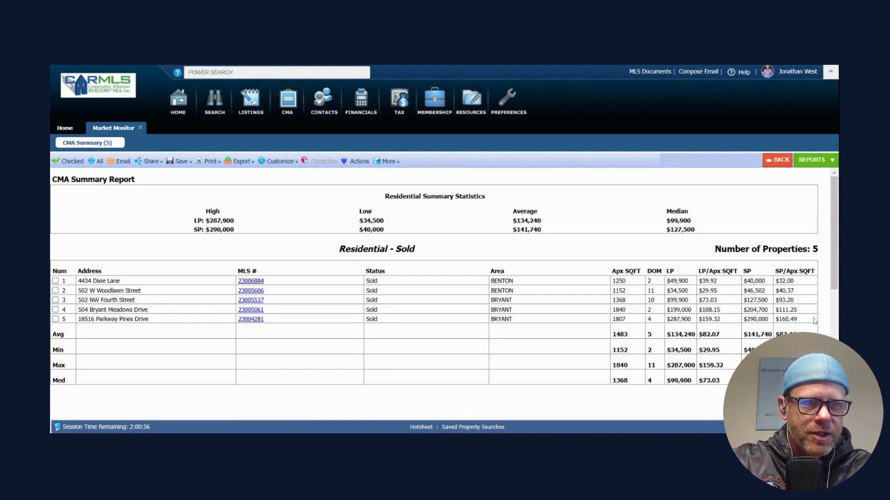
mouse_move(157, 118)
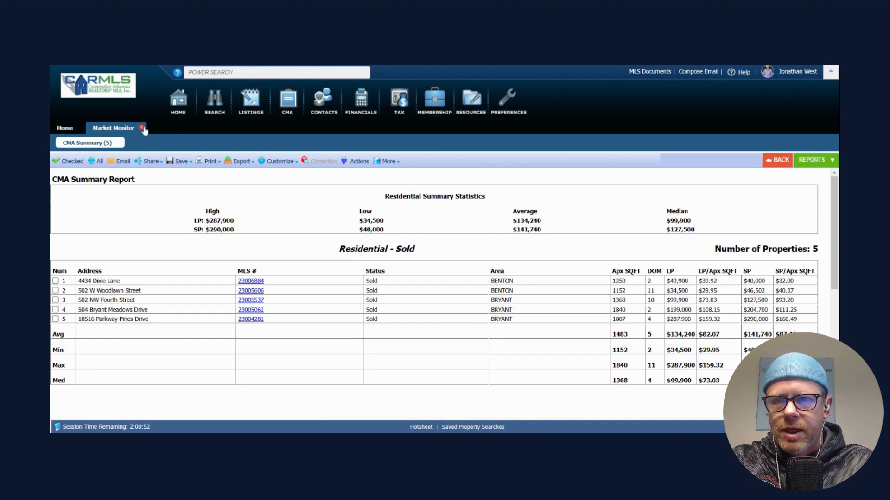
click(141, 128)
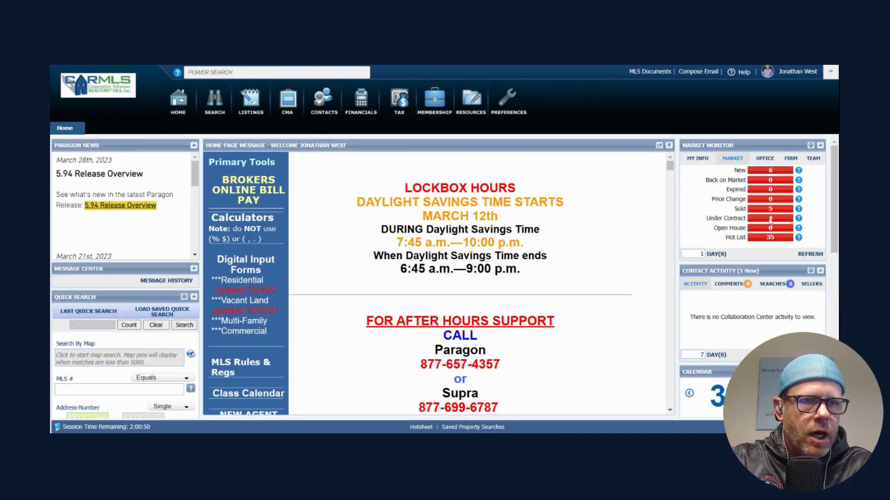
View the four under-contract listings' price summary, then close them to return home
click(770, 218)
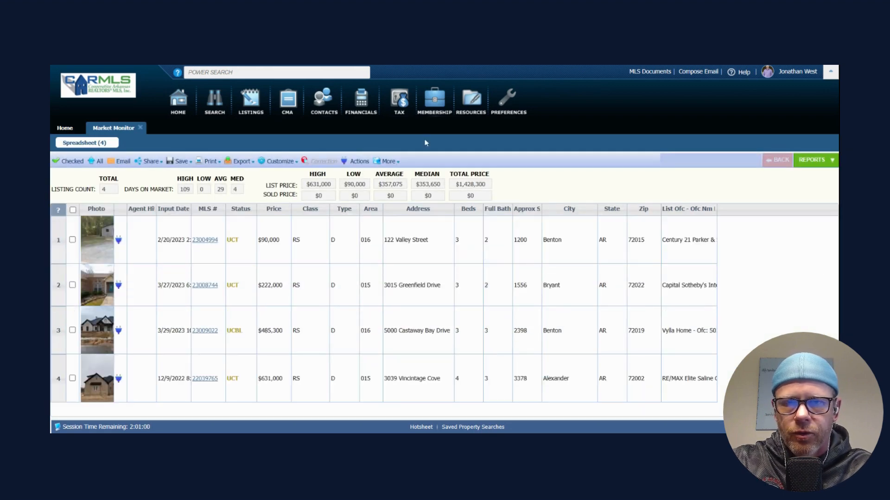
mouse_move(407, 184)
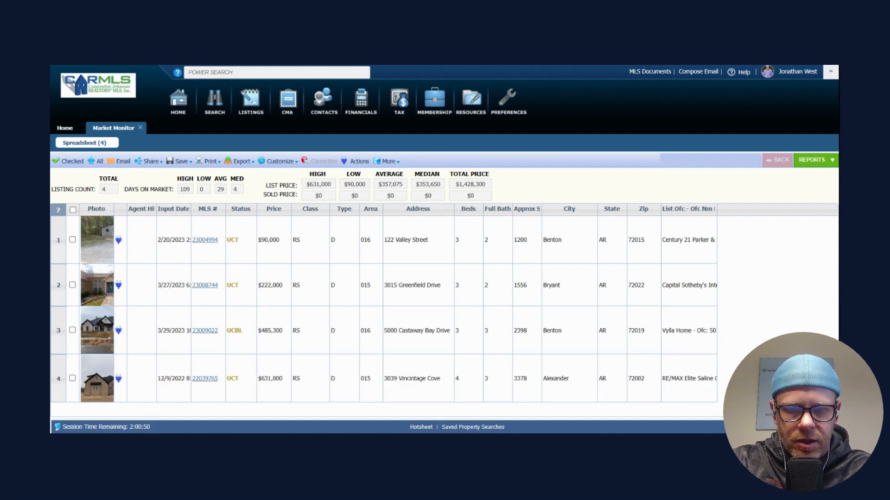
mouse_move(491, 412)
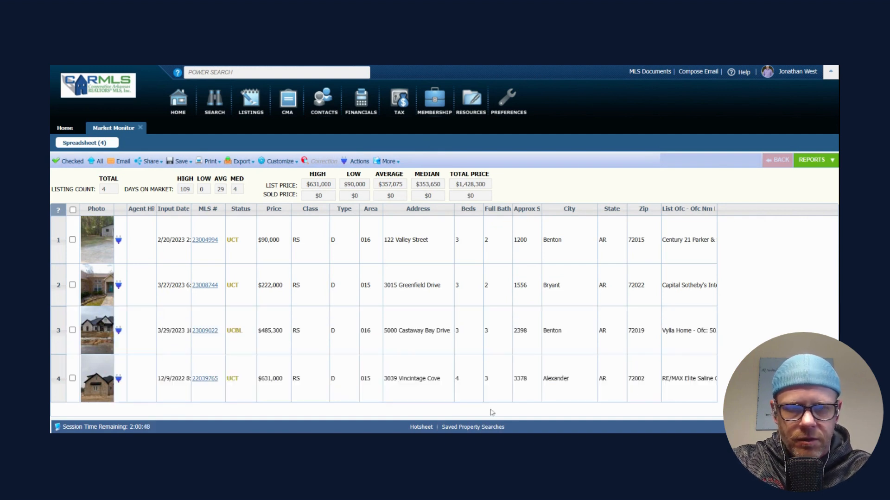
mouse_move(666, 399)
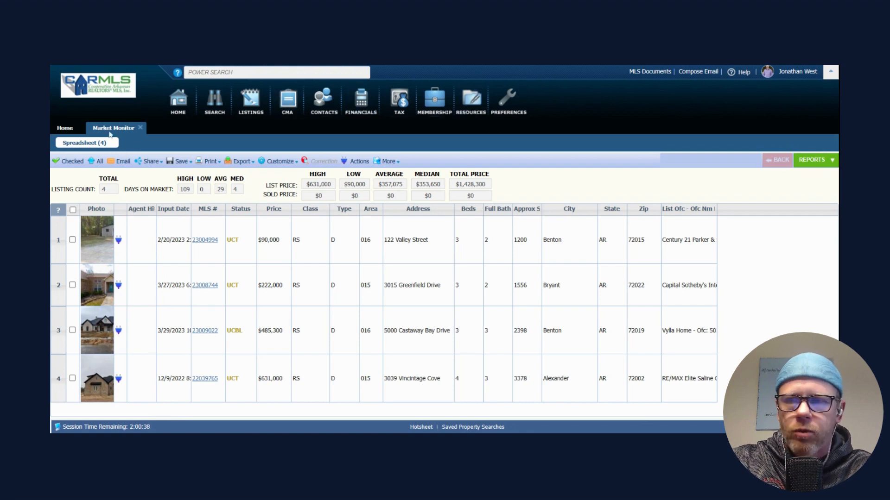
click(64, 128)
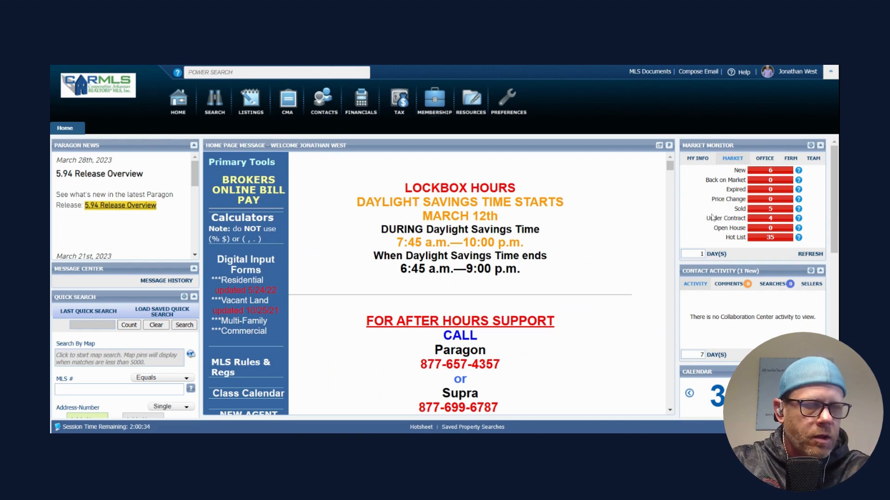
click(771, 237)
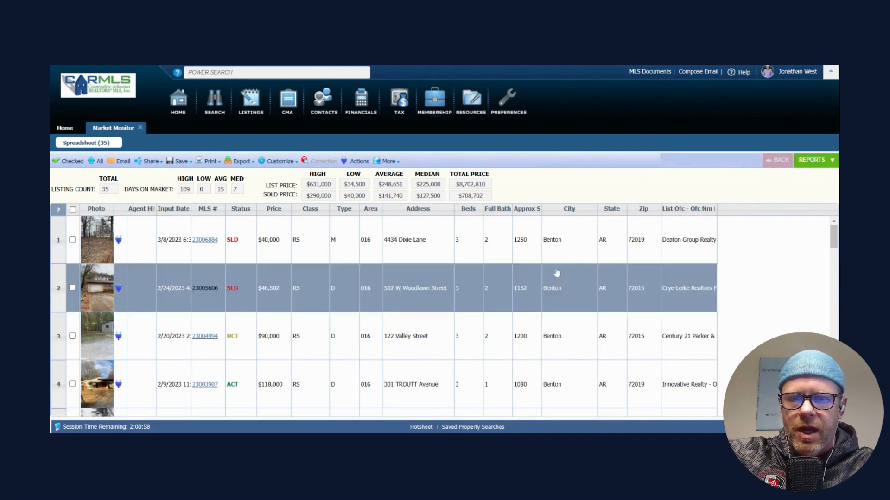
scroll(down, 3)
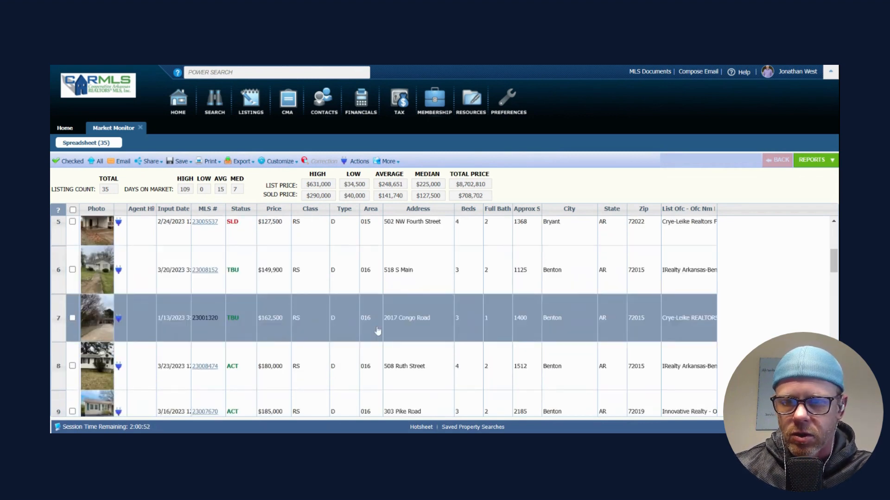
scroll(down, 3)
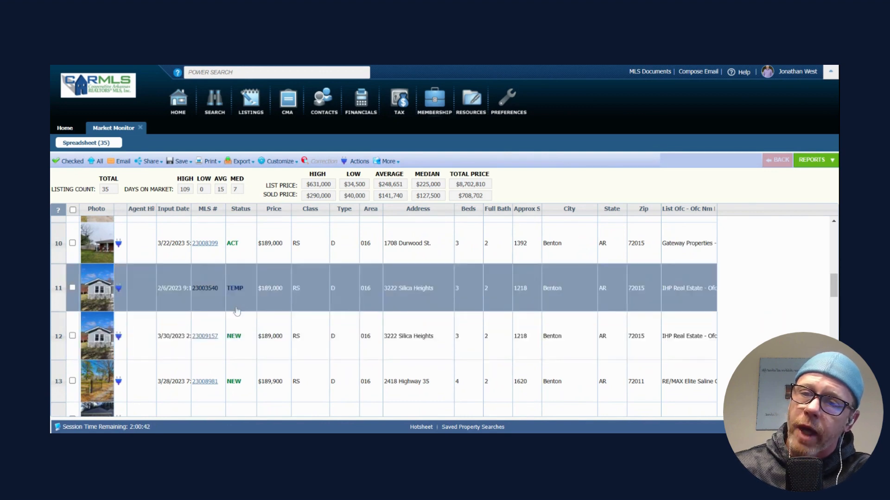
scroll(down, 3)
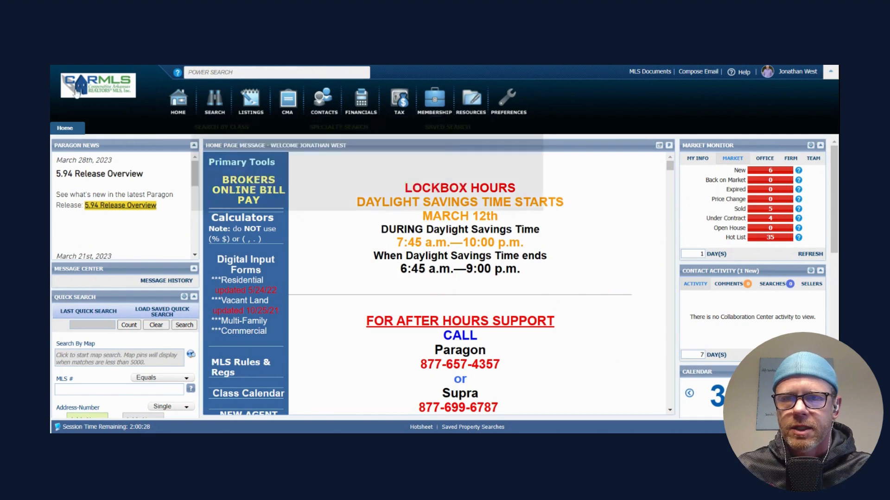
mouse_move(215, 100)
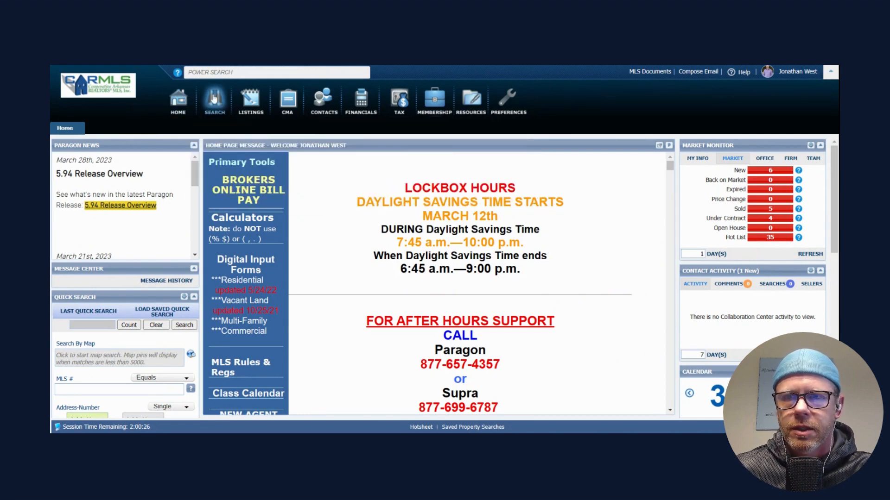
Search residential listings with Status ALL SOLD, Subdivision Hurricane Lake Est, Status Date This Year
click(215, 99)
text(a)
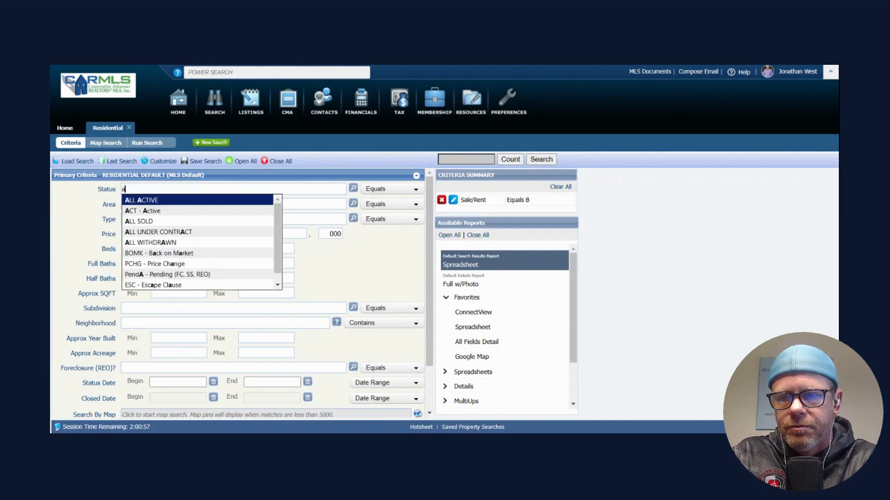
text(ll)
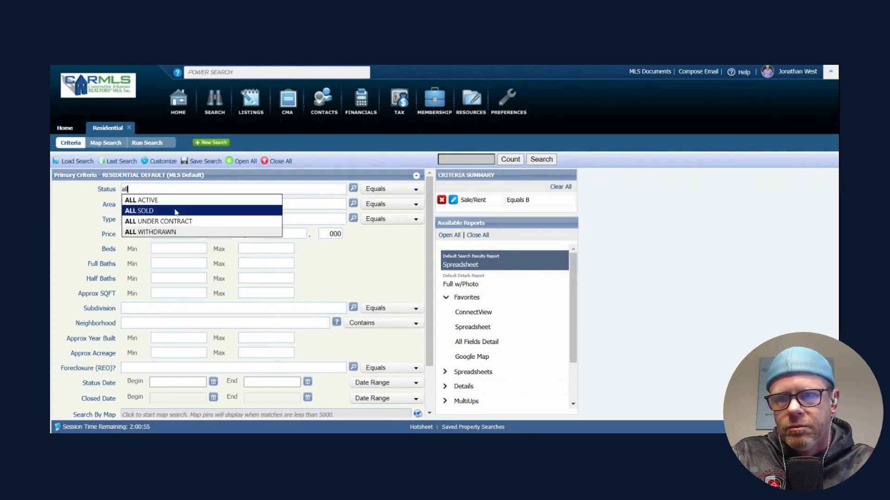
click(138, 211)
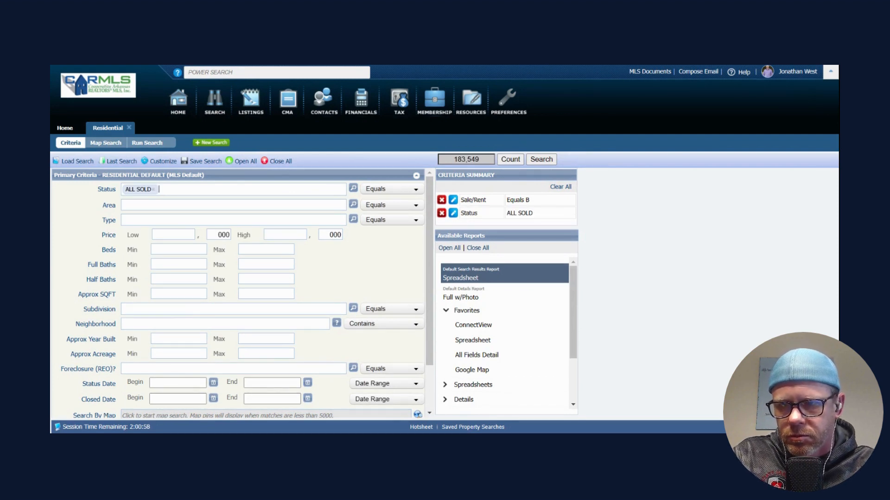
text(hurric)
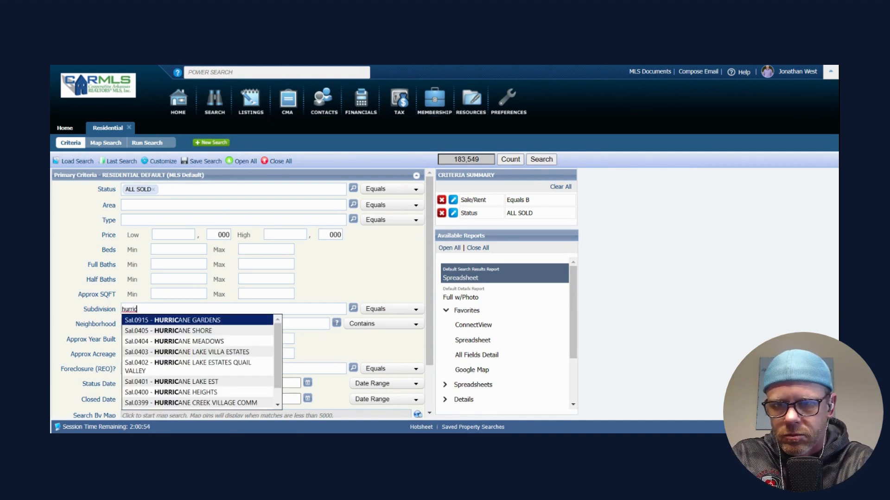
mouse_move(223, 328)
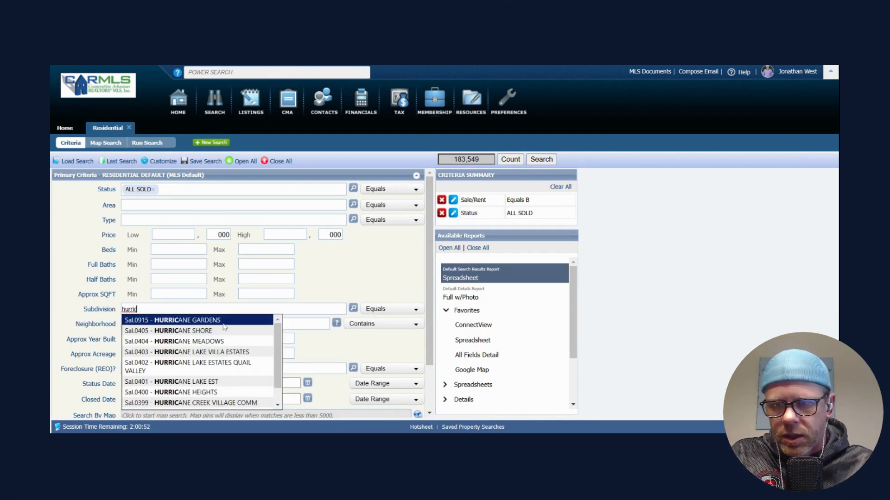
click(170, 381)
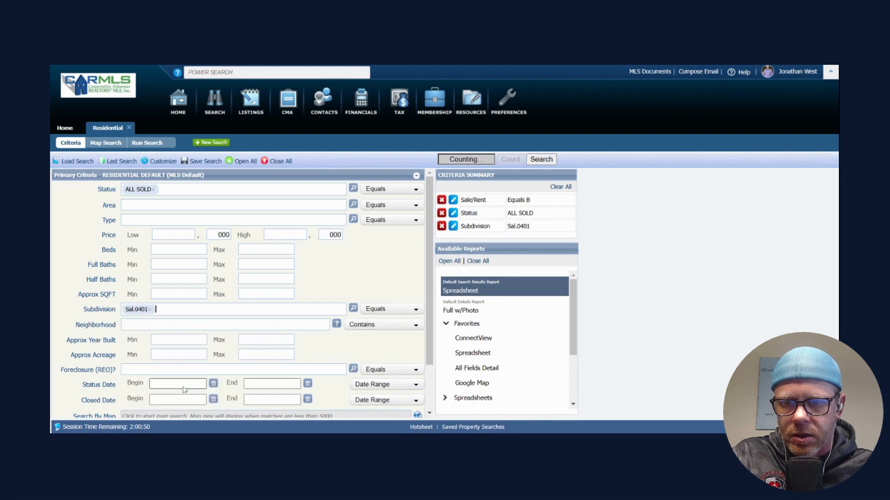
click(415, 384)
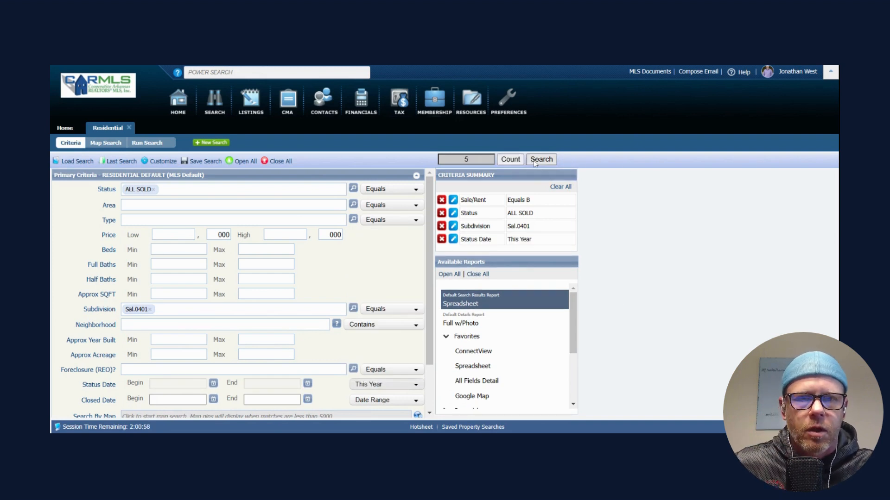
Run the search and generate a CMA Summary report for the five sold homes
click(541, 160)
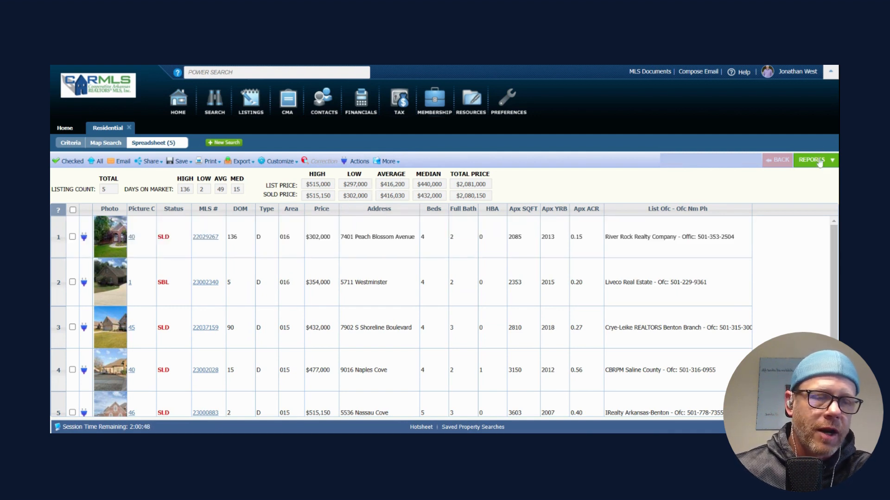
click(812, 159)
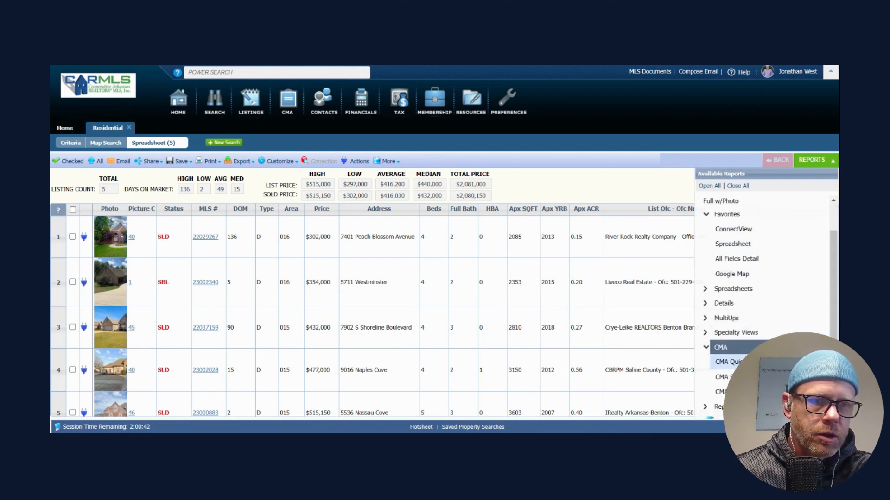
click(728, 377)
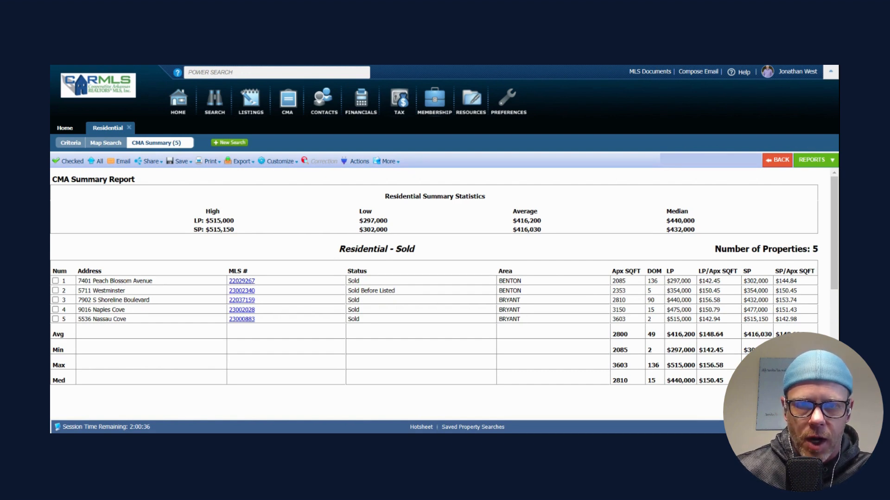
mouse_move(528, 298)
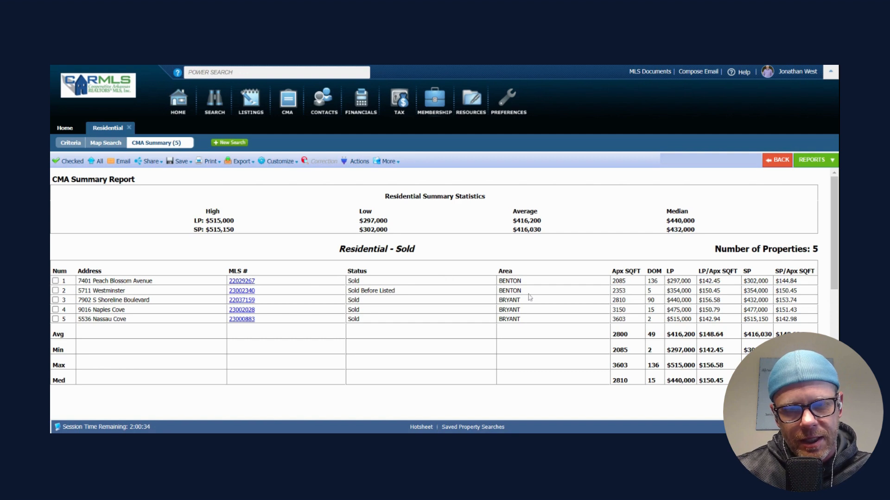